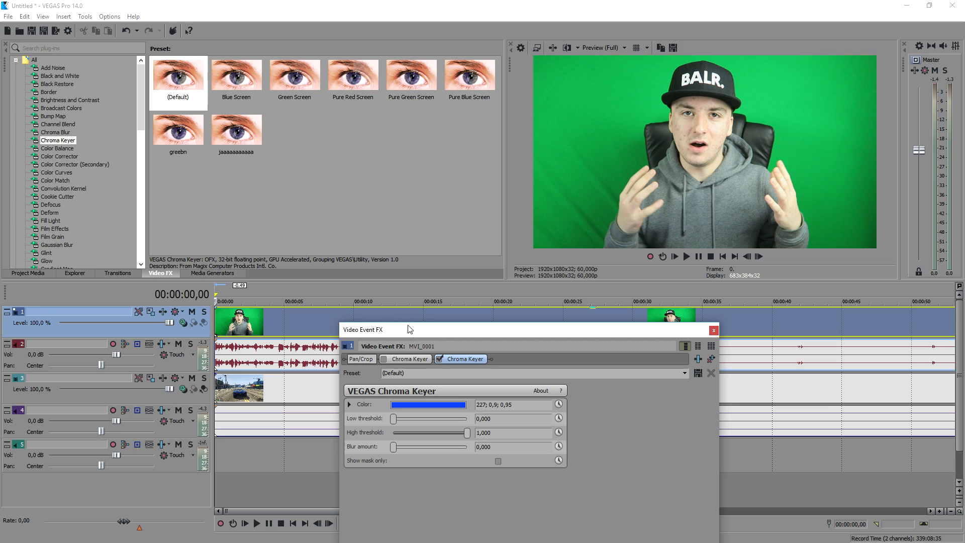
# Sample the green webcam backdrop in the preview as the Chroma Keyer key colour
pyautogui.click(428, 405)
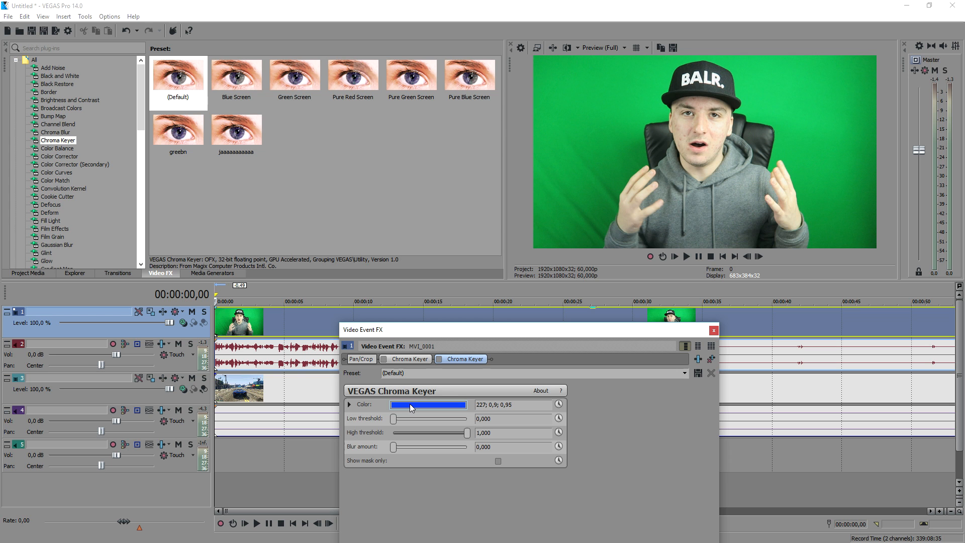
pyautogui.click(428, 404)
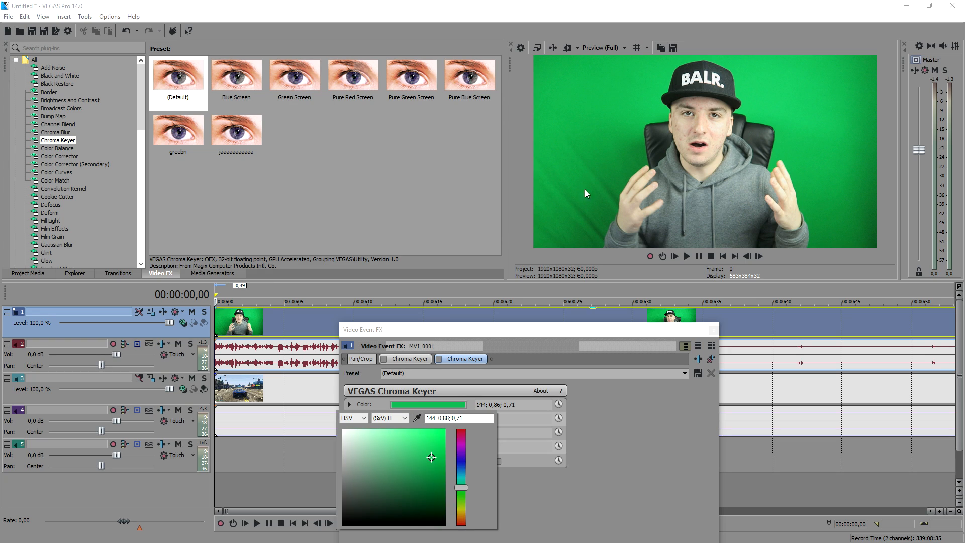
pyautogui.click(349, 404)
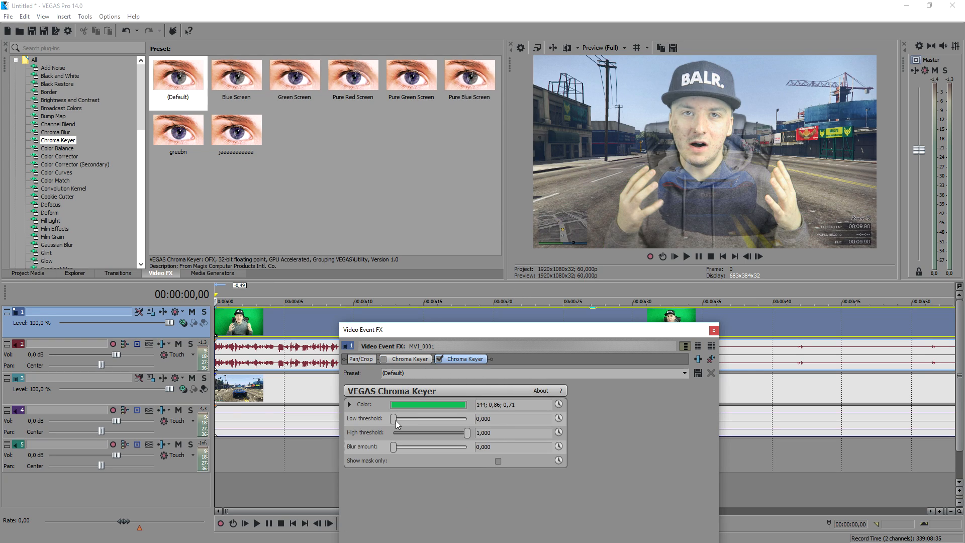
# Adjust the Low and High threshold sliders until the green is gone and the presenter's edges are clean
pyautogui.moveTo(396, 418); pyautogui.dragTo(446, 418)
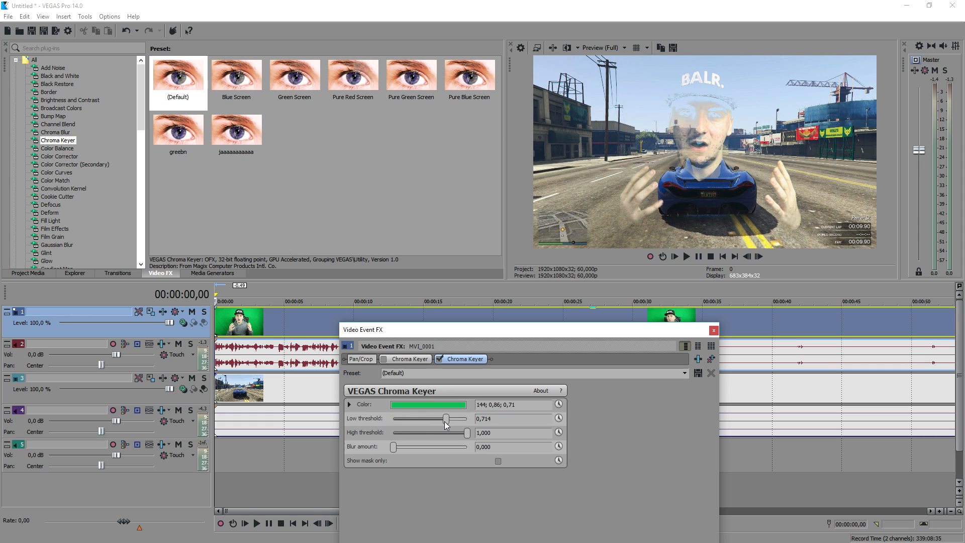
pyautogui.moveTo(458, 432); pyautogui.dragTo(394, 432)
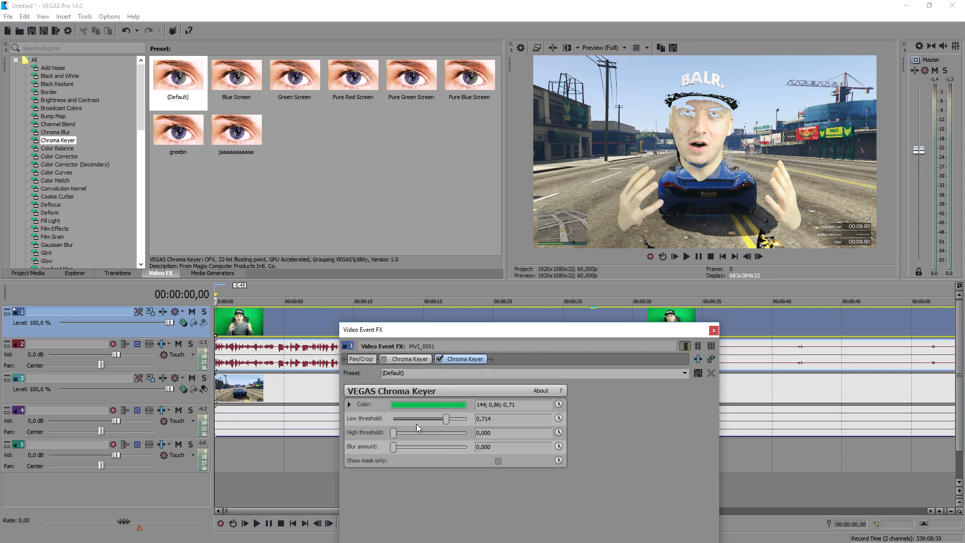
pyautogui.moveTo(447, 418); pyautogui.dragTo(404, 418)
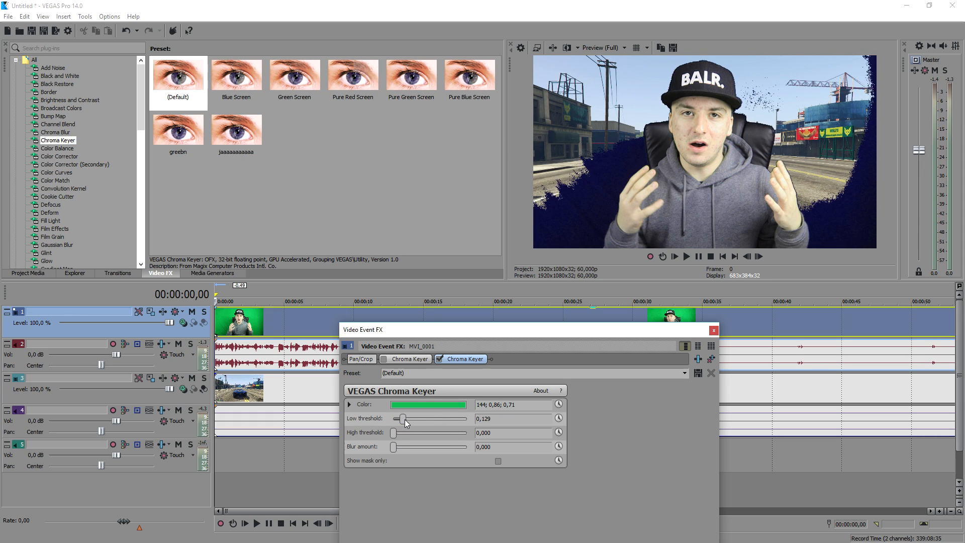
pyautogui.moveTo(403, 418); pyautogui.dragTo(421, 418)
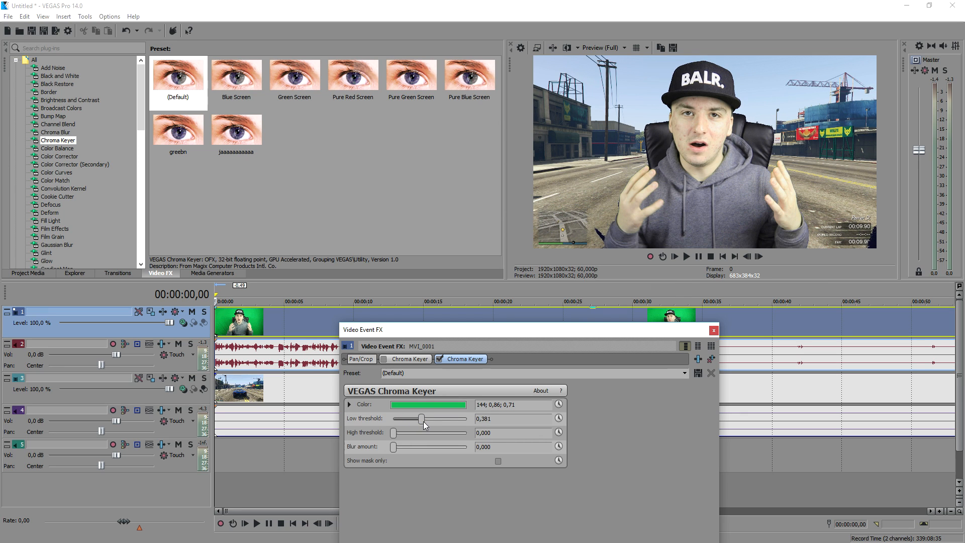
pyautogui.click(713, 330)
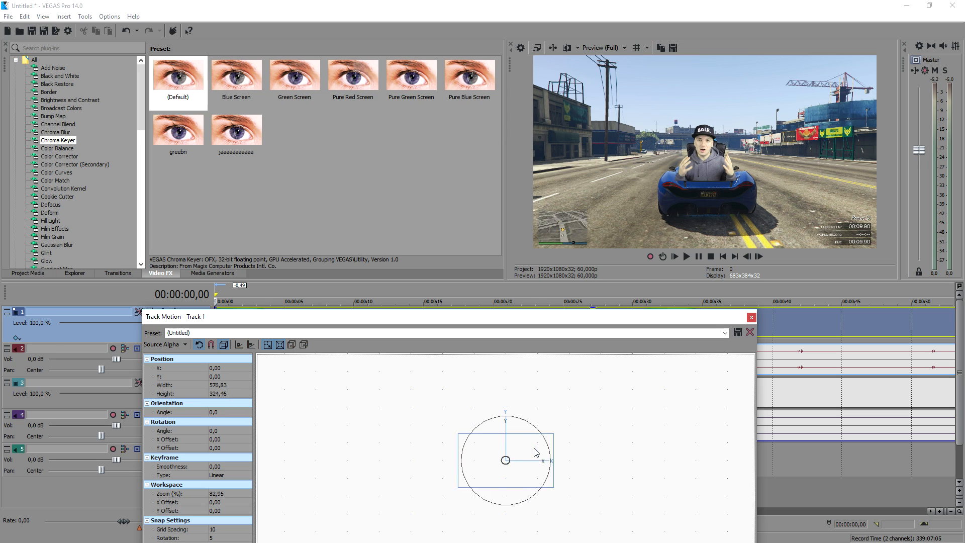
# Move the shrunken webcam frame to the top-right corner in Track Motion and fine-tune its position
pyautogui.moveTo(505, 459); pyautogui.dragTo(637, 396)
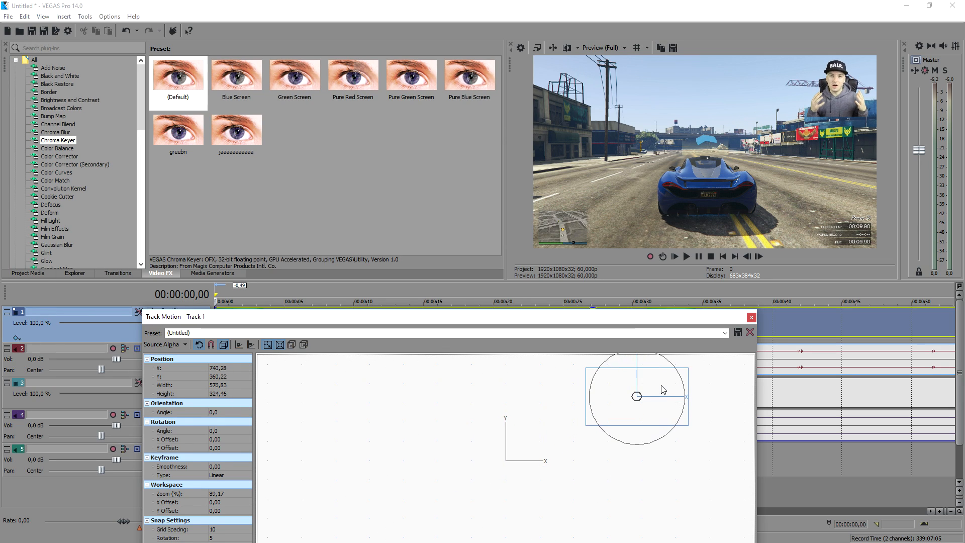
pyautogui.moveTo(638, 396); pyautogui.dragTo(641, 393)
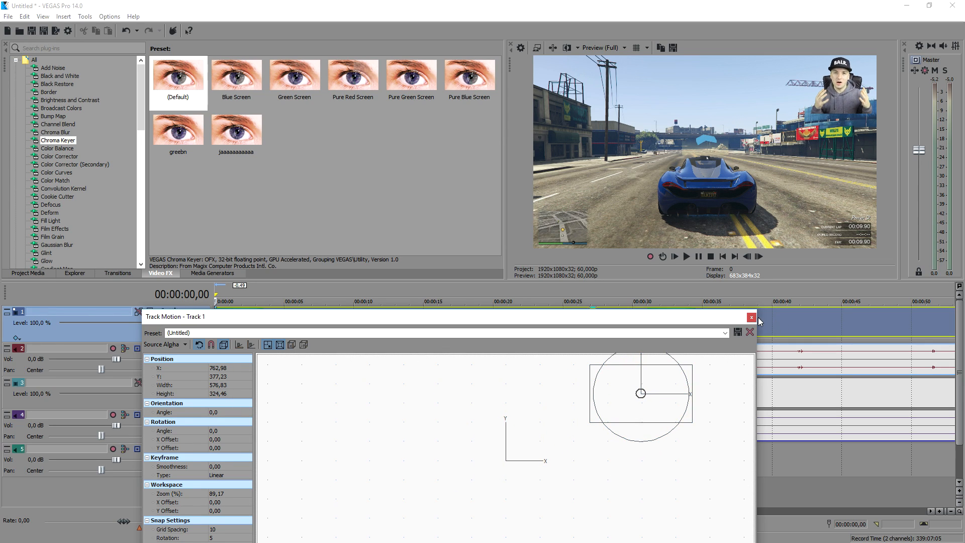
pyautogui.click(751, 317)
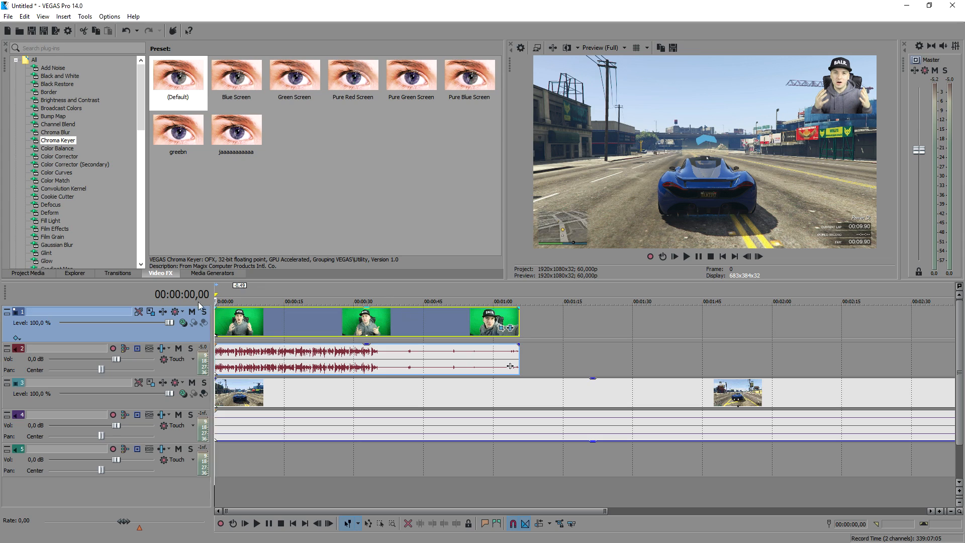
# Preview the green-stripe image groen.png in Windows Photos from the file browser
pyautogui.click(27, 273)
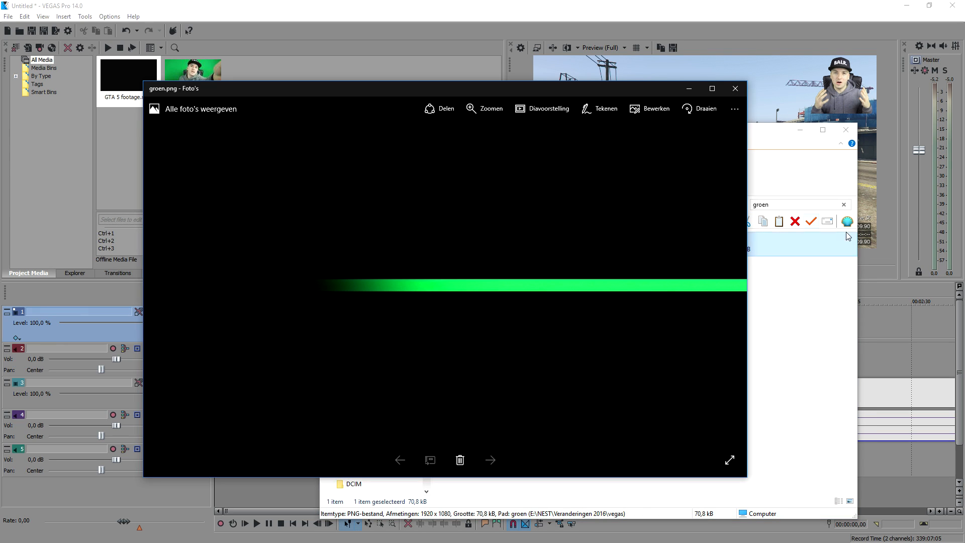
pyautogui.click(734, 89)
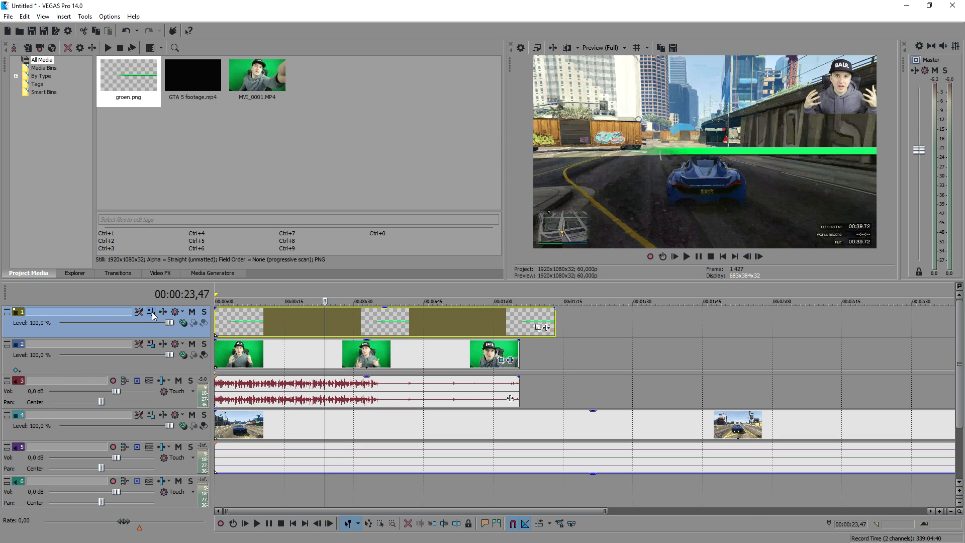
# Bring up Track Motion for the groen.png green line track
pyautogui.click(139, 312)
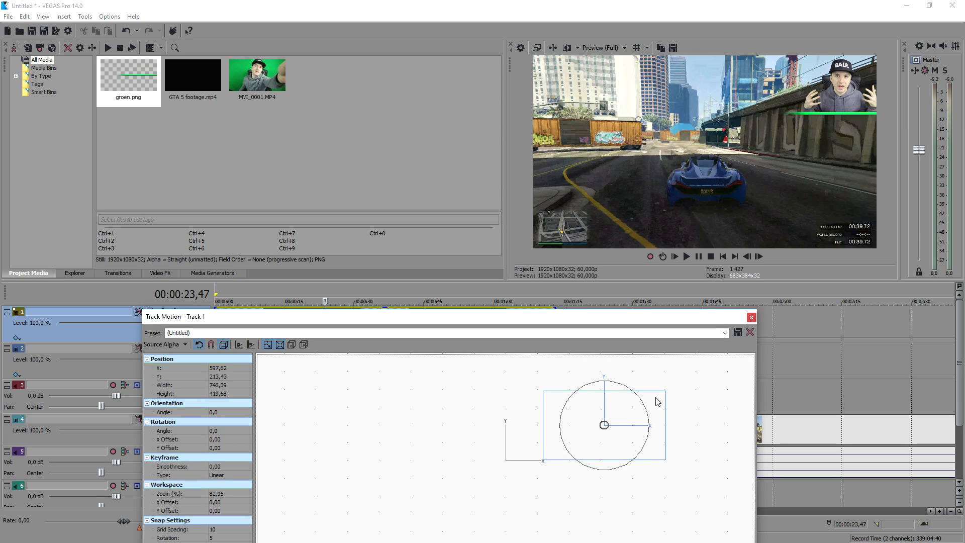
# Resize the green line frame so it sits just beneath the webcam overlay in the top-right
pyautogui.moveTo(663, 397); pyautogui.dragTo(673, 388)
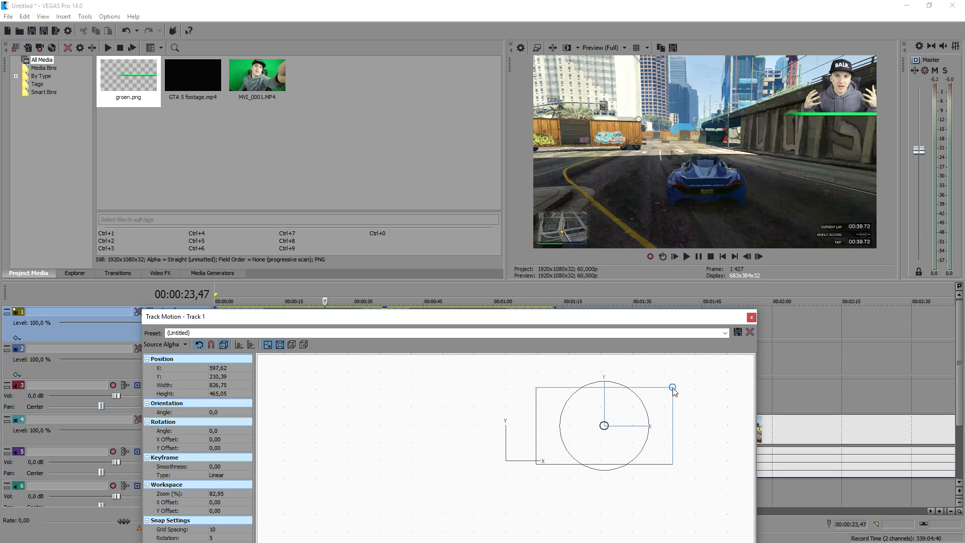
pyautogui.moveTo(673, 388); pyautogui.dragTo(655, 403)
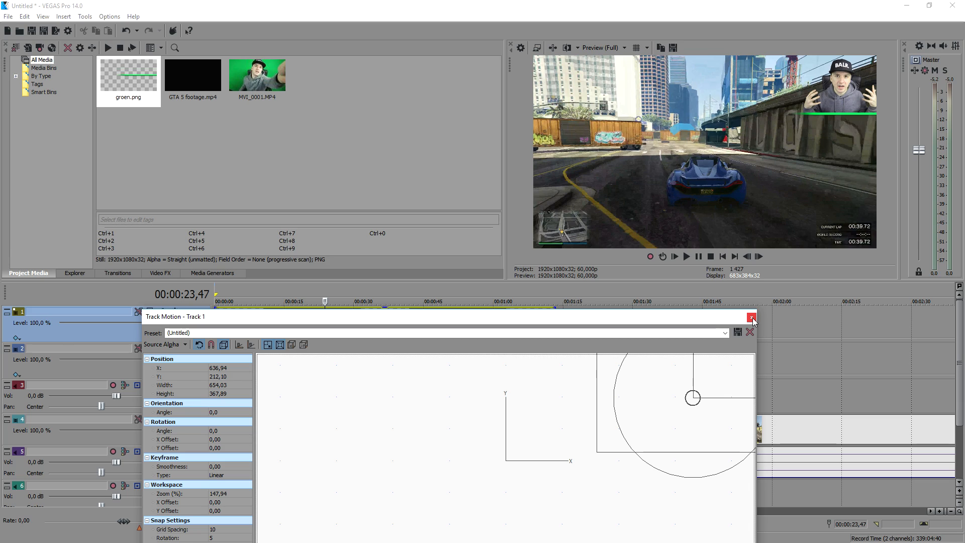
pyautogui.moveTo(750, 319)
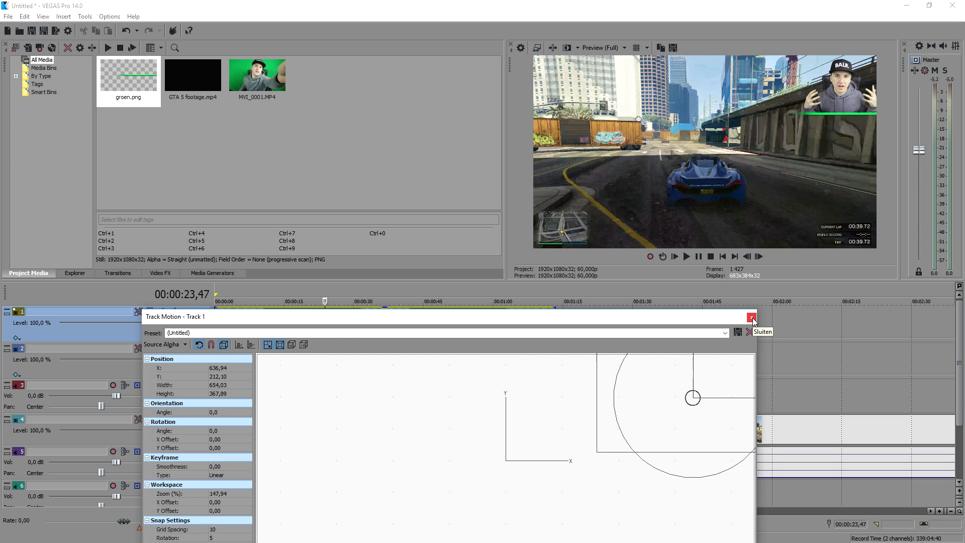
pyautogui.click(751, 318)
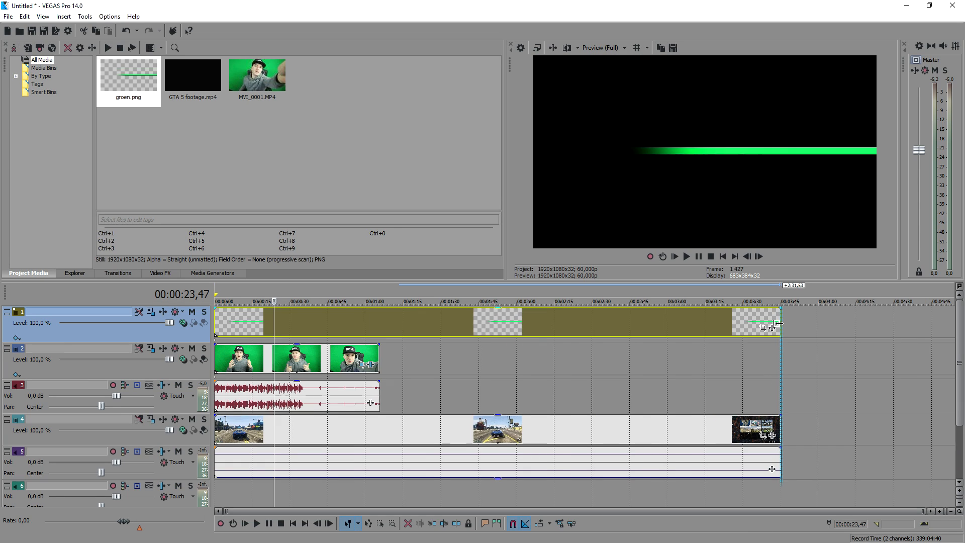